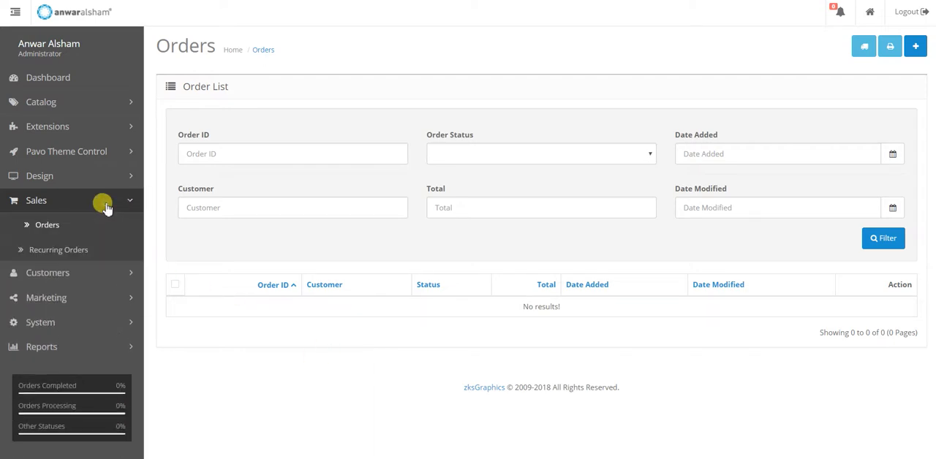
Collapse the admin side navigation so the empty Orders list fills the page
left_click(15, 12)
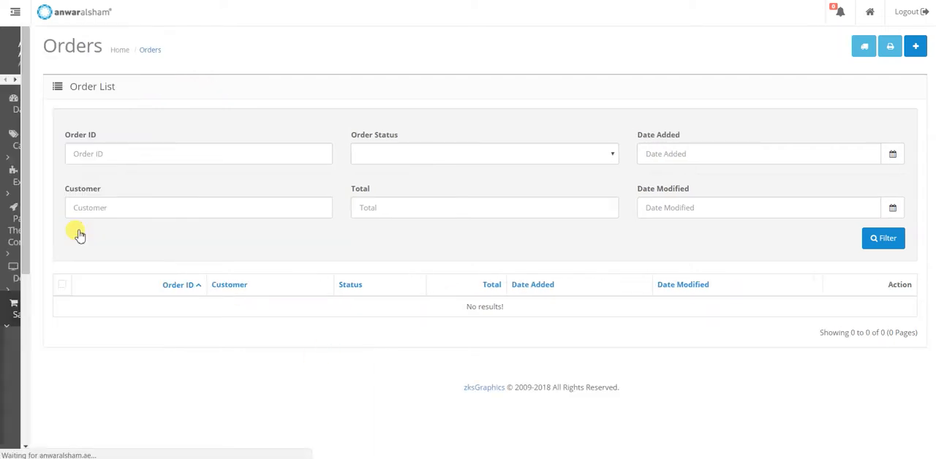
left_click(15, 11)
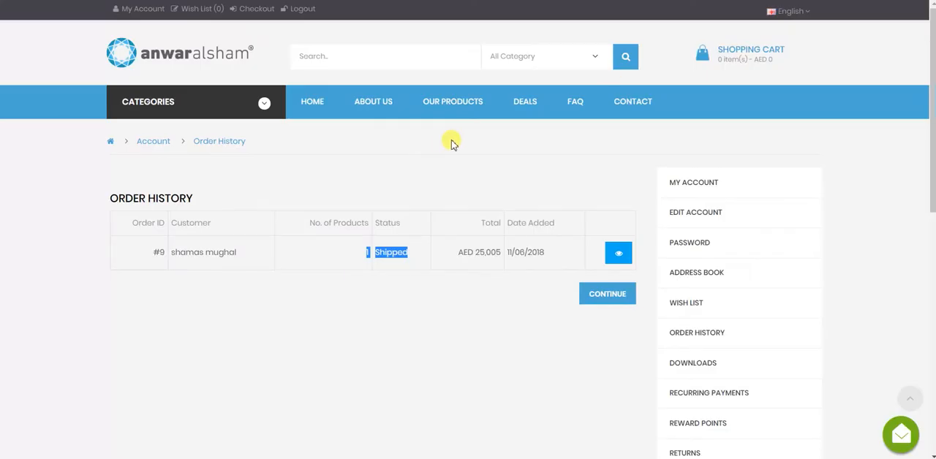
Add one blue Fridge (AED 85) to the cart and start checkout
left_click(751, 54)
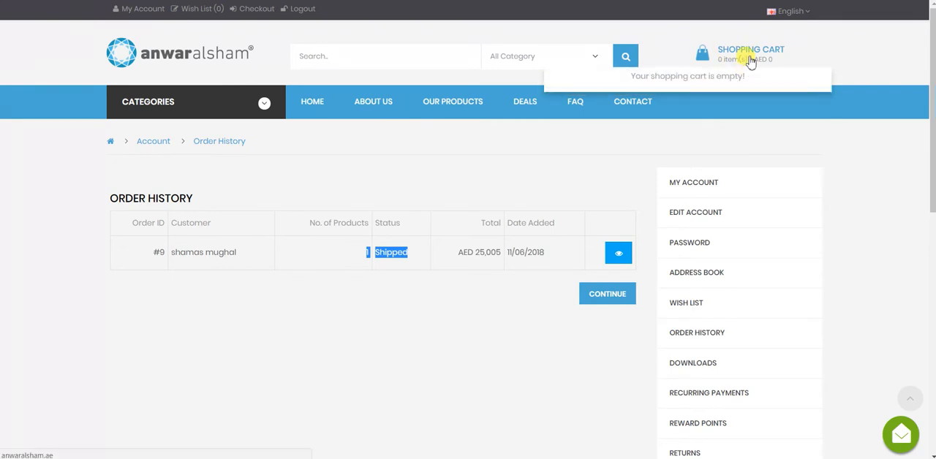
mouse_move(227, 61)
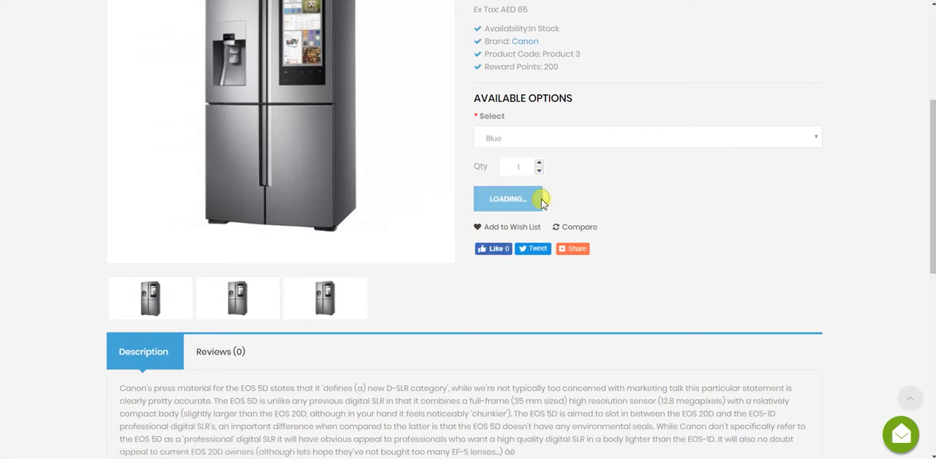
left_click(512, 199)
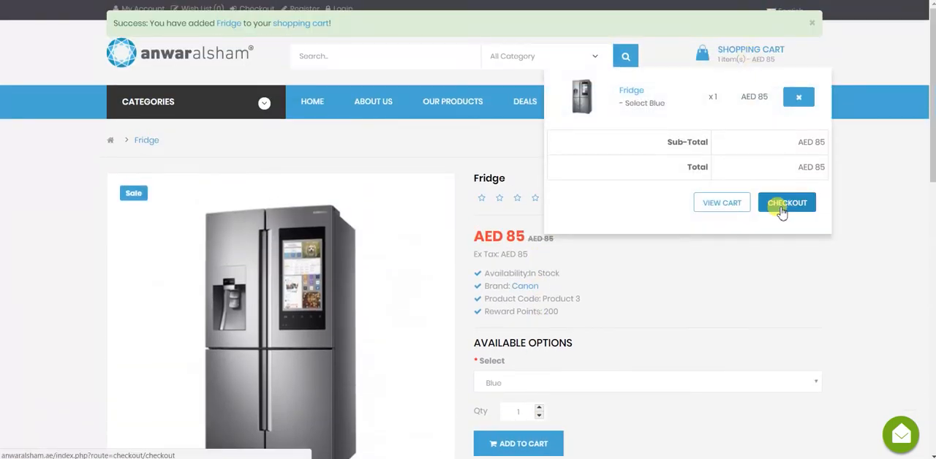
left_click(787, 202)
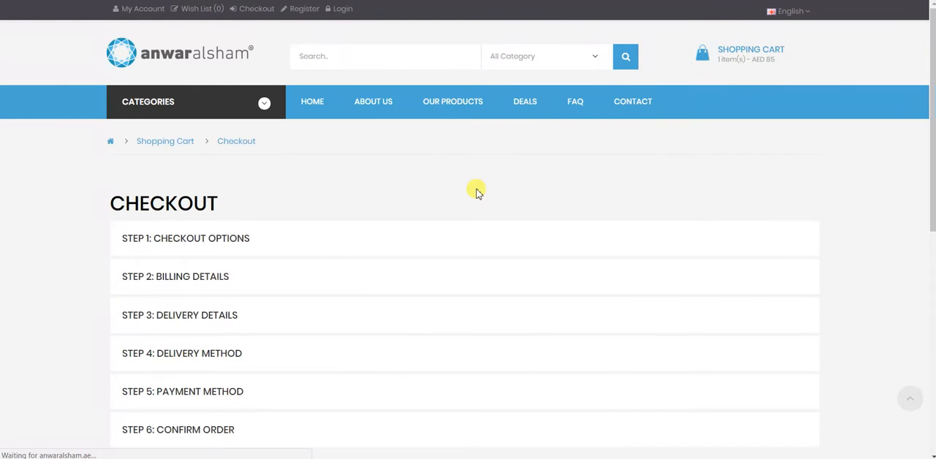
Choose Guest Checkout and continue to the billing details
left_click(186, 239)
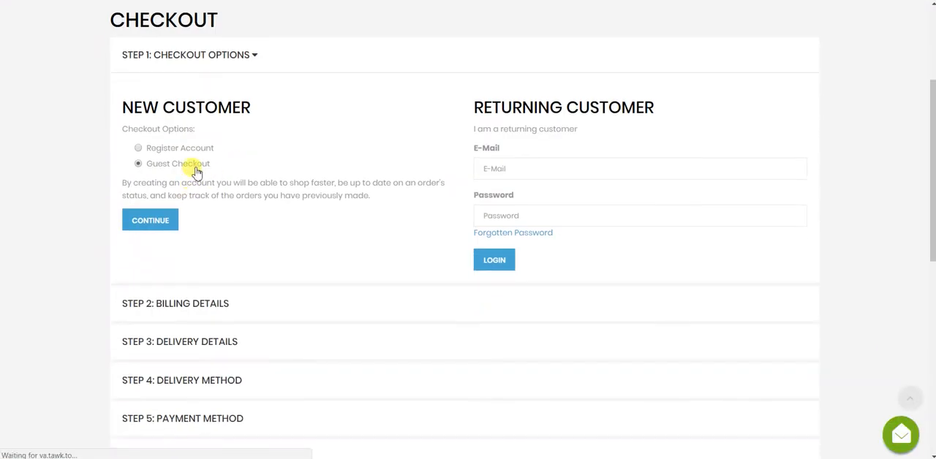
left_click(640, 168)
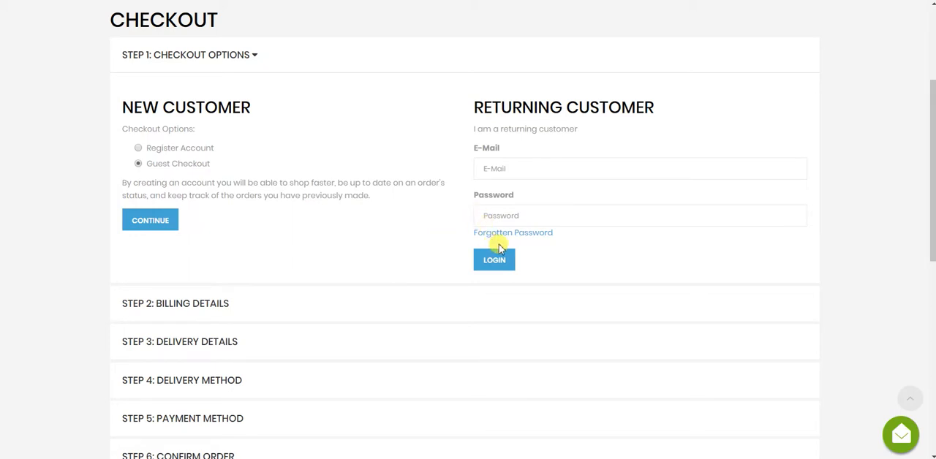
left_click(149, 219)
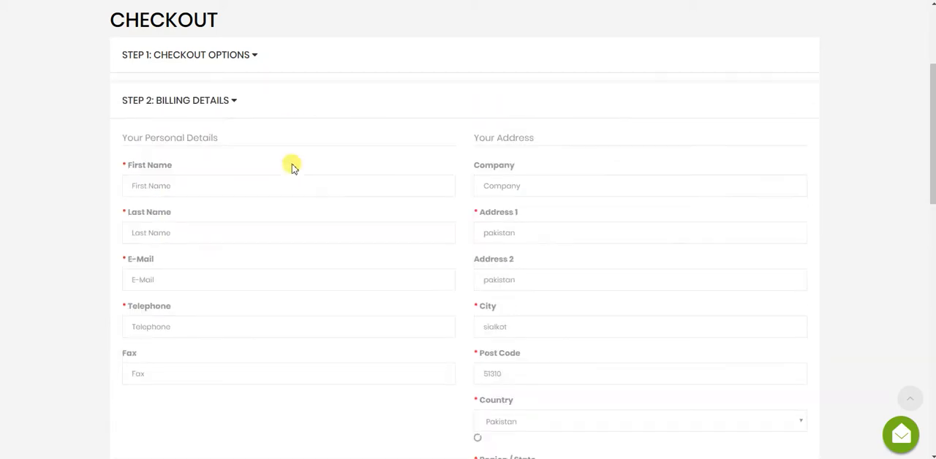
type("Ali")
type("sss")
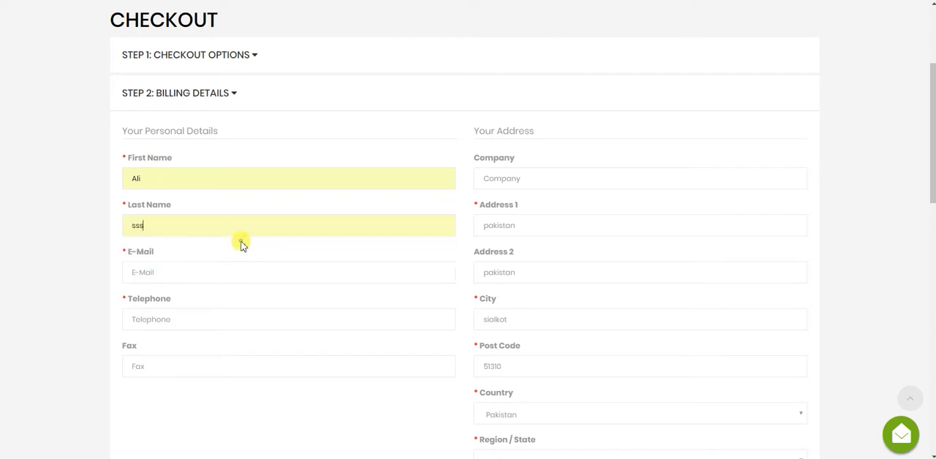
left_click(288, 272)
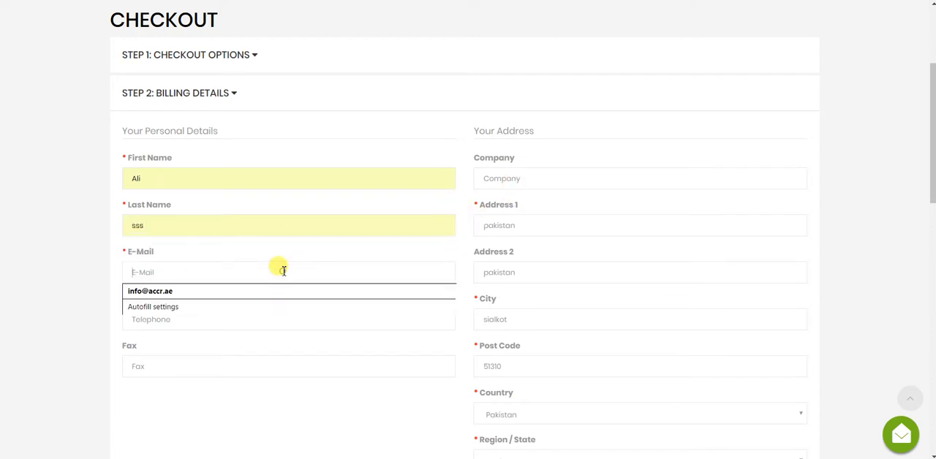
mouse_move(271, 278)
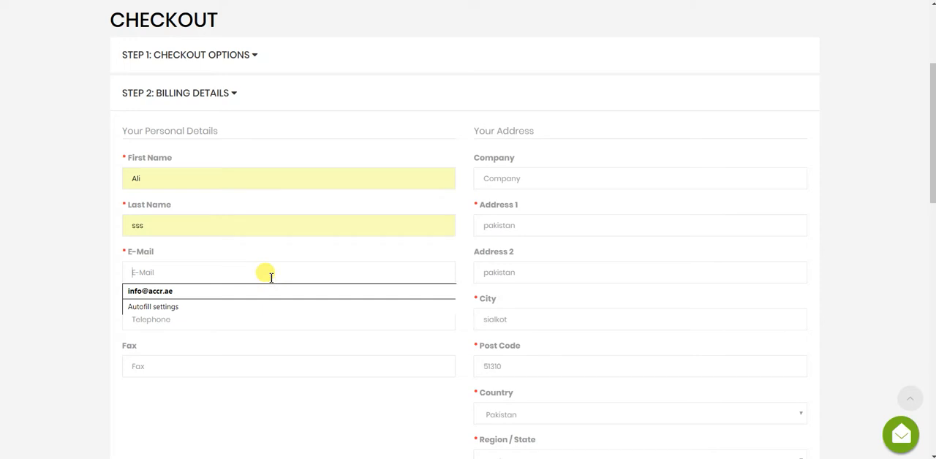
left_click(164, 306)
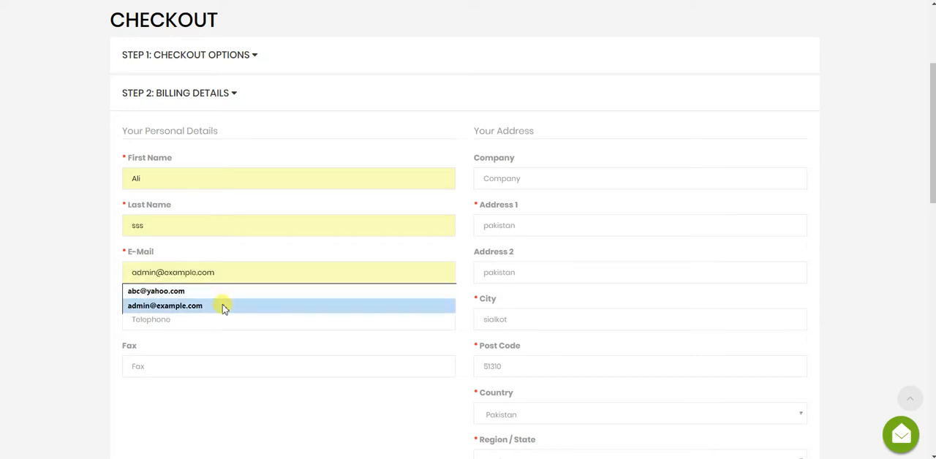
left_click(164, 306)
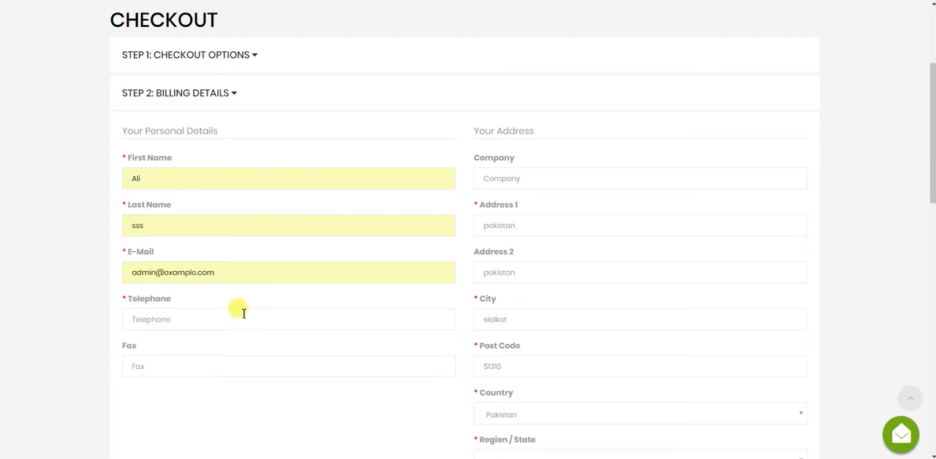
type("12455566")
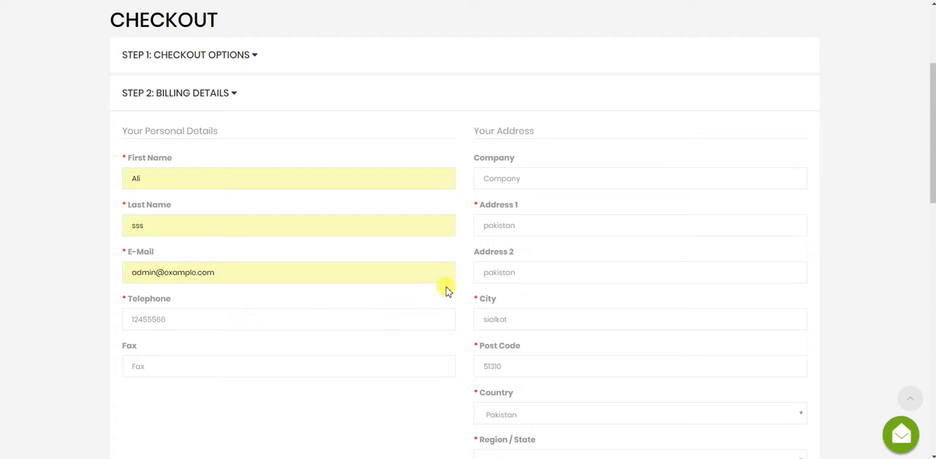
Autofill the billing address, enter the captcha code and submit billing to reach the shipping step
left_click(641, 225)
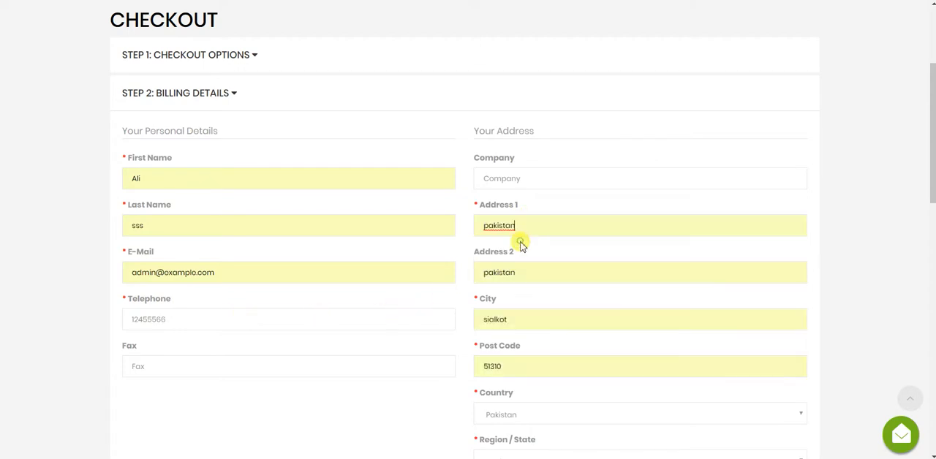
scroll("down", 3)
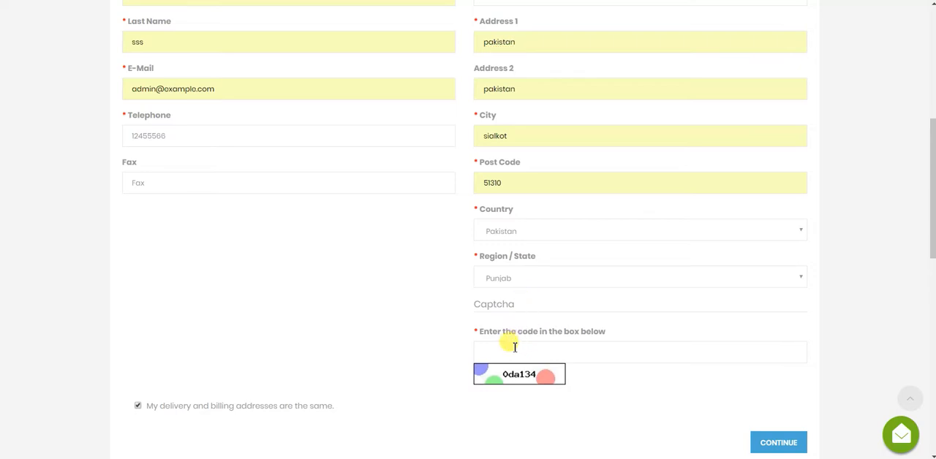
type("0")
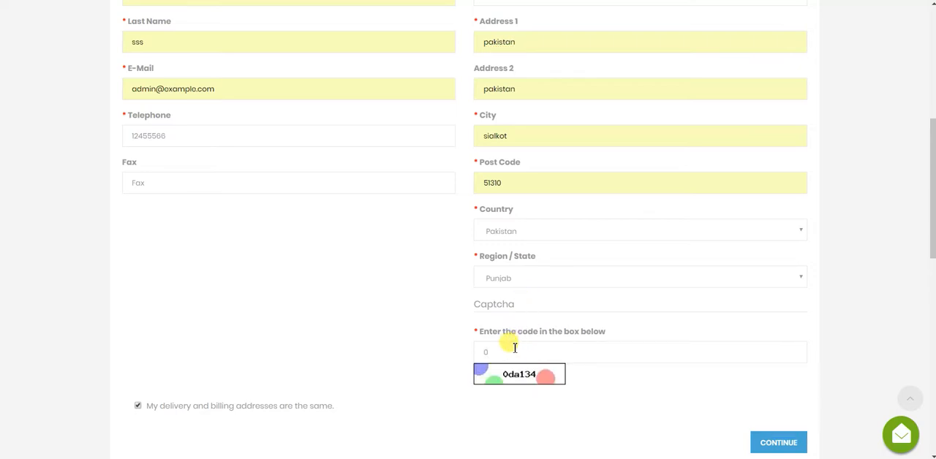
type("da")
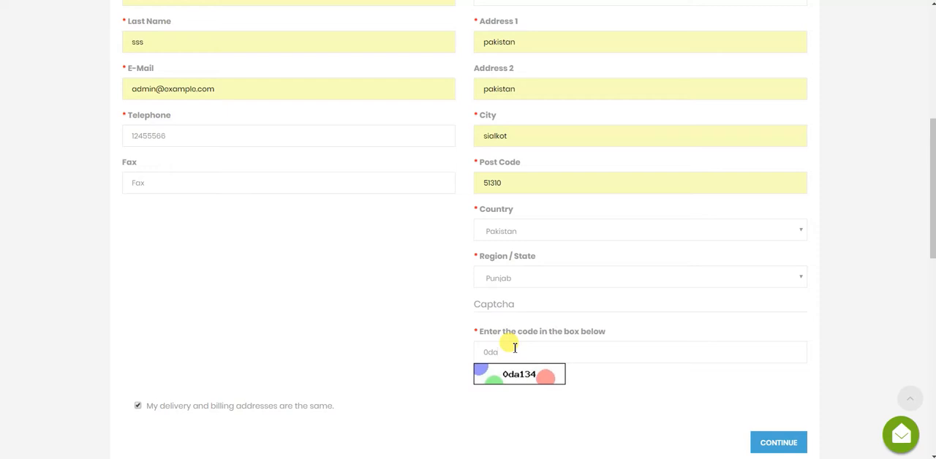
type("134")
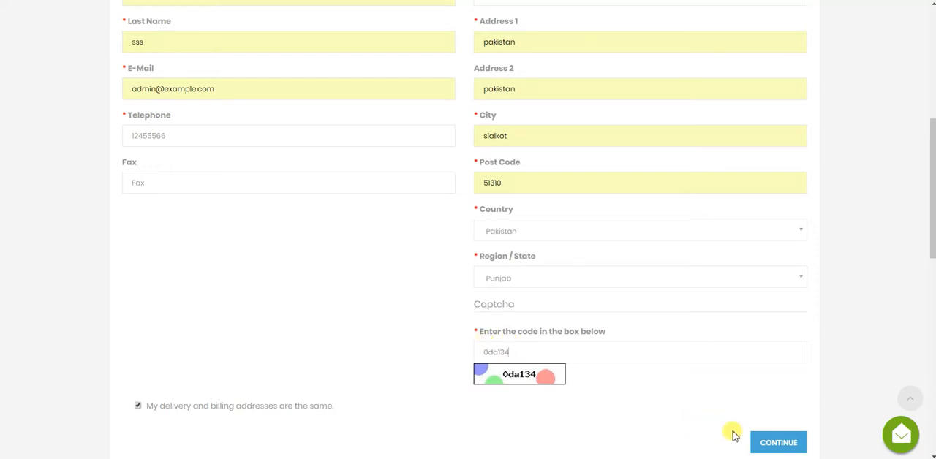
left_click(778, 441)
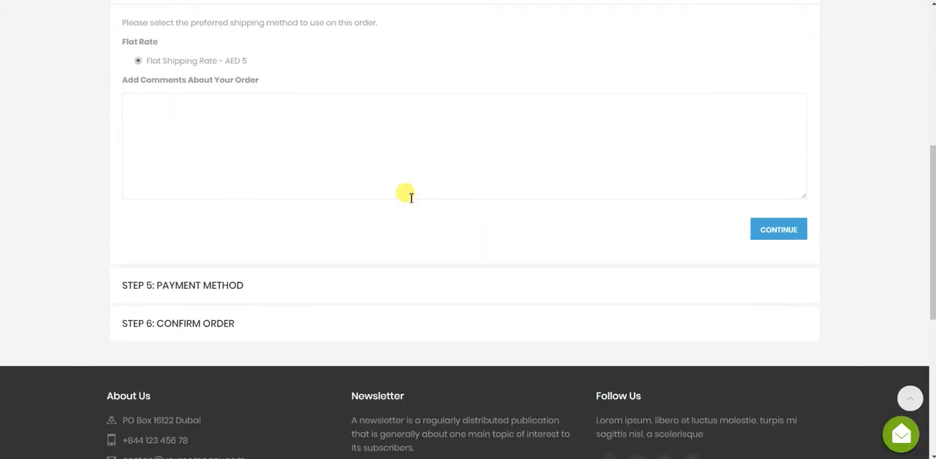
Keep Flat Shipping Rate, choose Cash On Delivery, accept the terms and confirm the AED 90 order
scroll("up", 3)
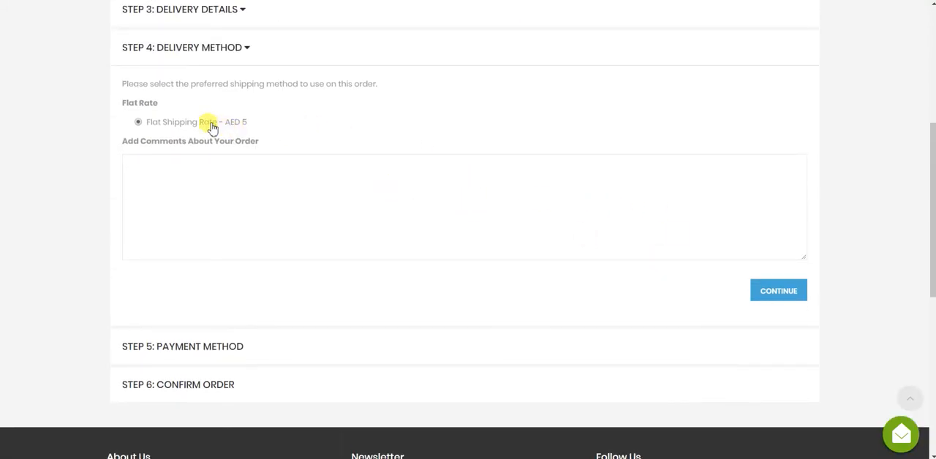
left_click(779, 290)
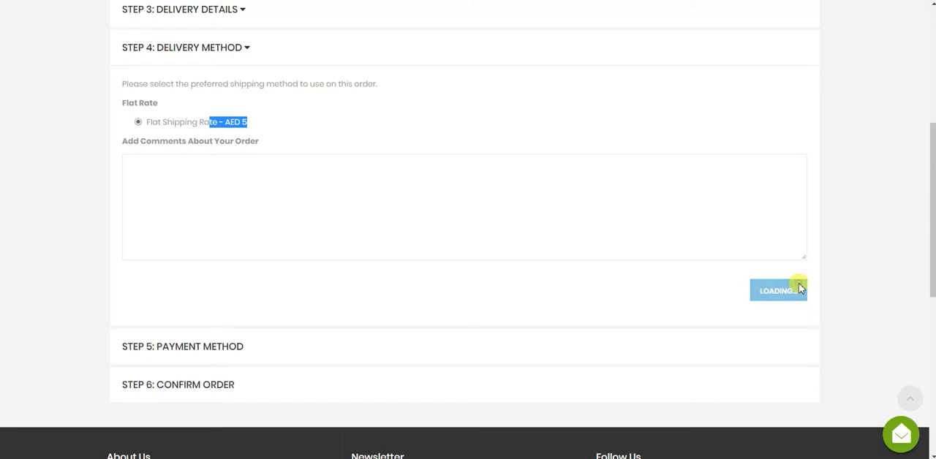
left_click(778, 290)
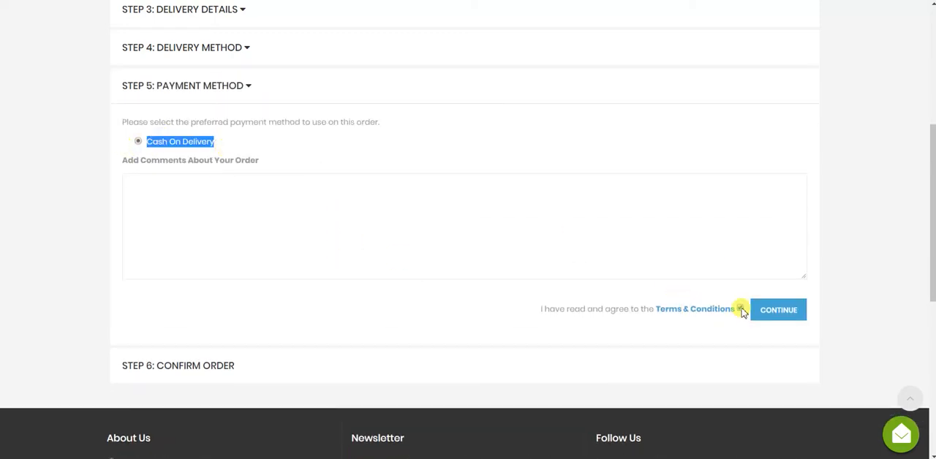
left_click(778, 310)
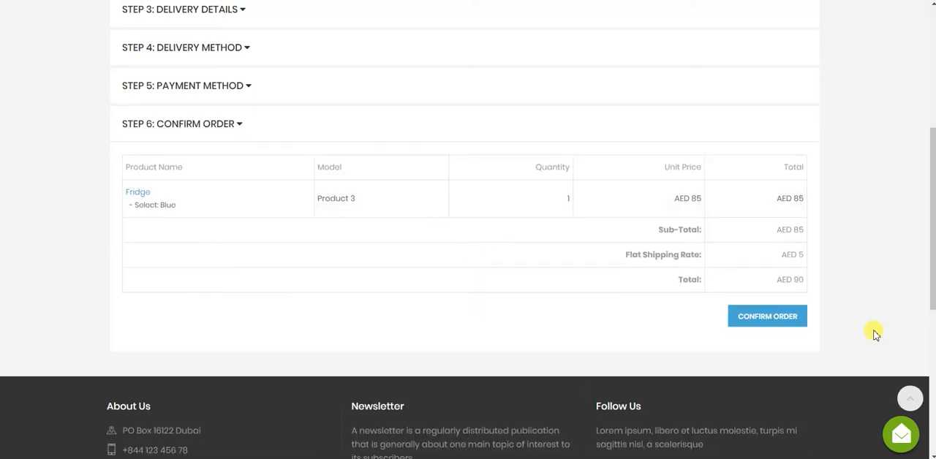
left_click(767, 316)
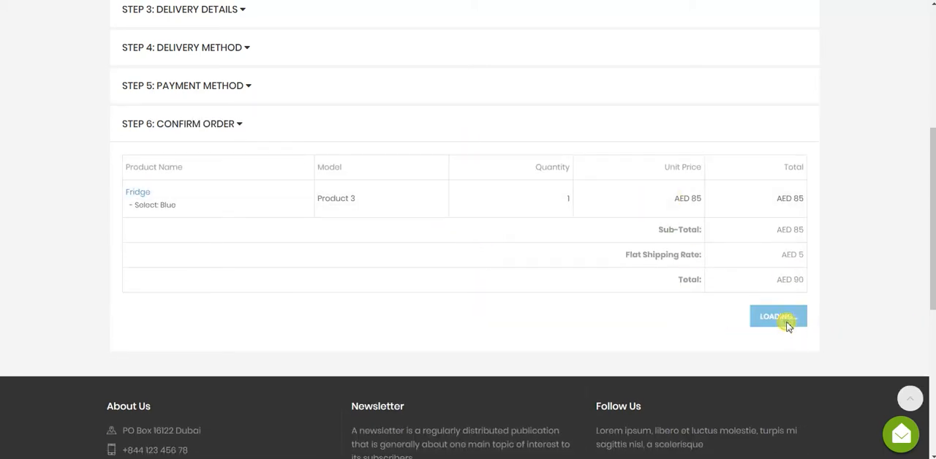
left_click(778, 316)
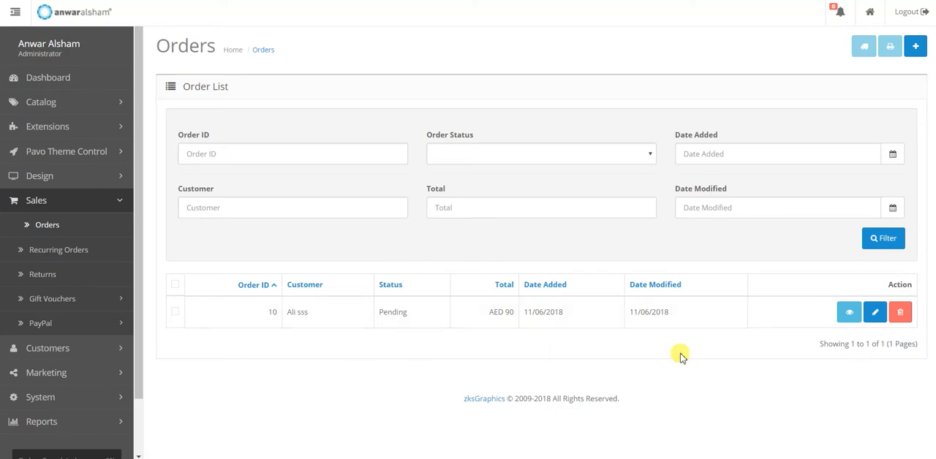
View order #10's details and reach the Add Order History section
left_click(848, 312)
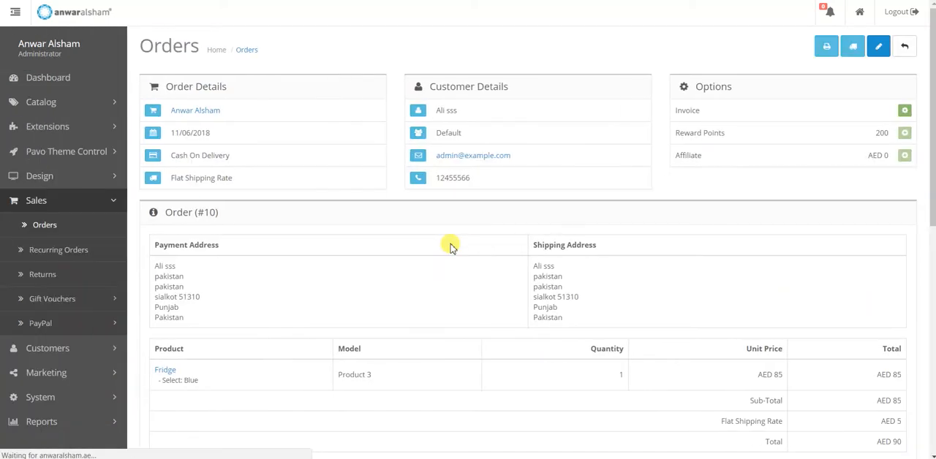
scroll("down", 3)
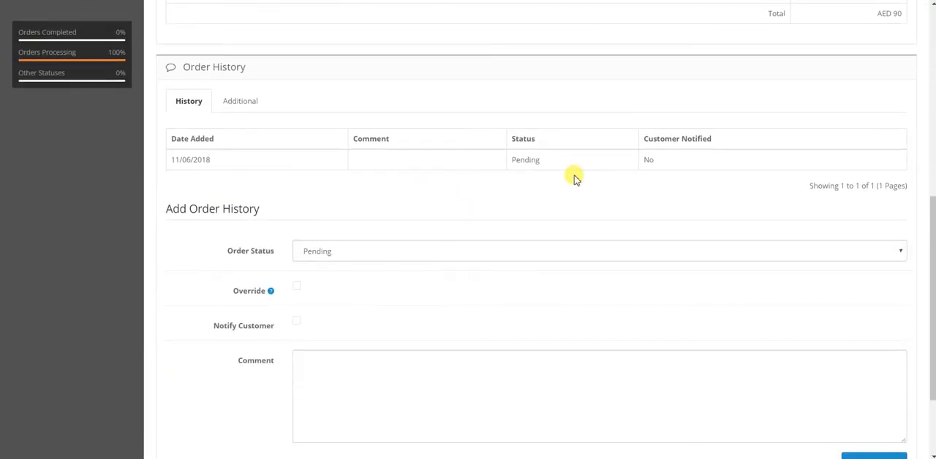
scroll("up", 3)
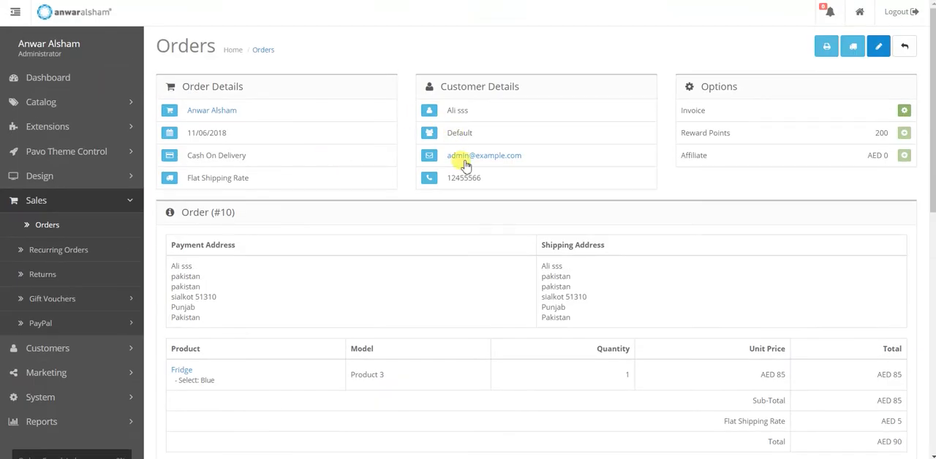
mouse_move(822, 167)
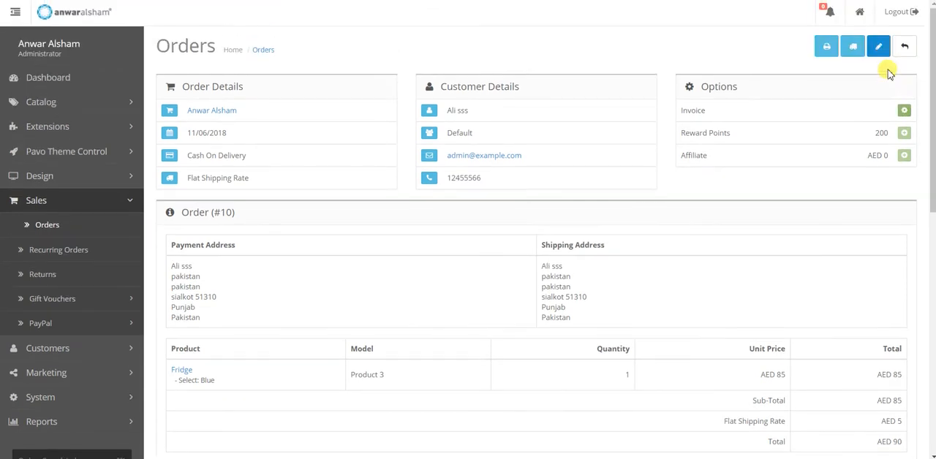
left_click(904, 109)
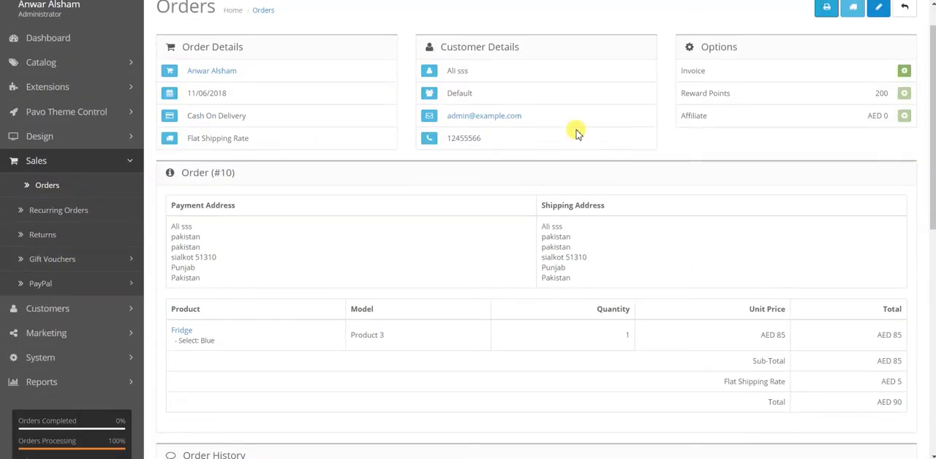
scroll("down", 3)
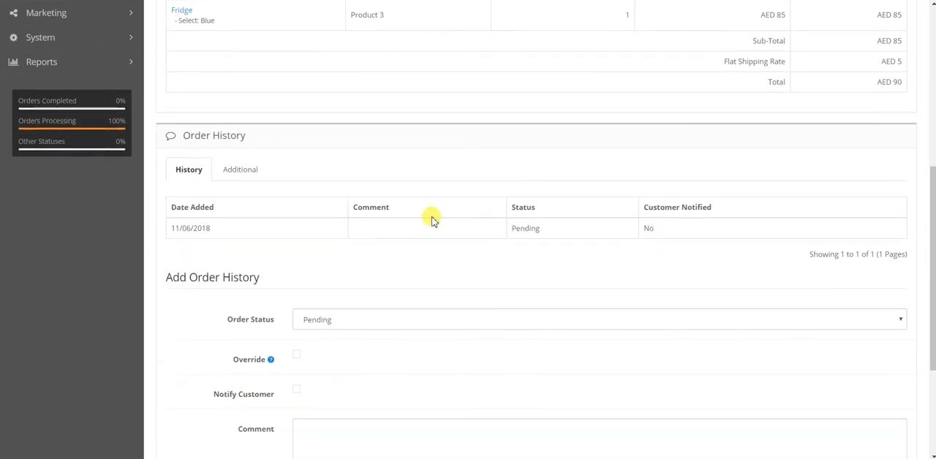
Set the order status to Refunded and add it to the order history
left_click(598, 319)
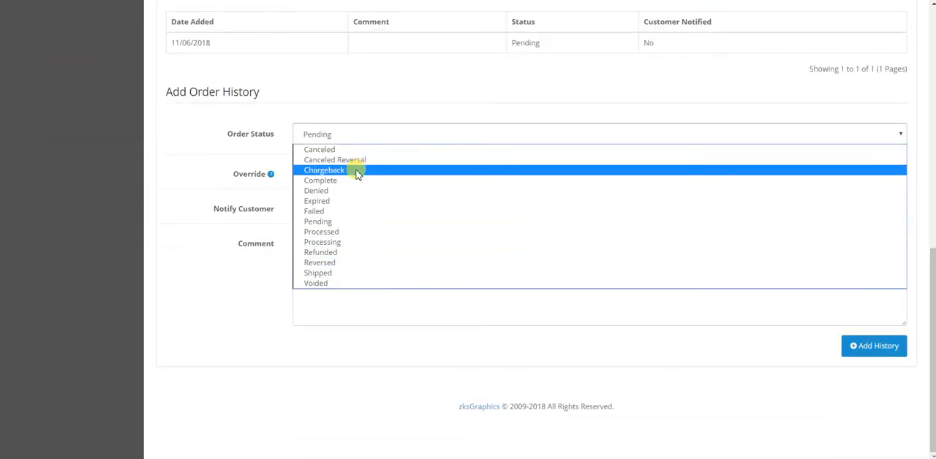
left_click(412, 180)
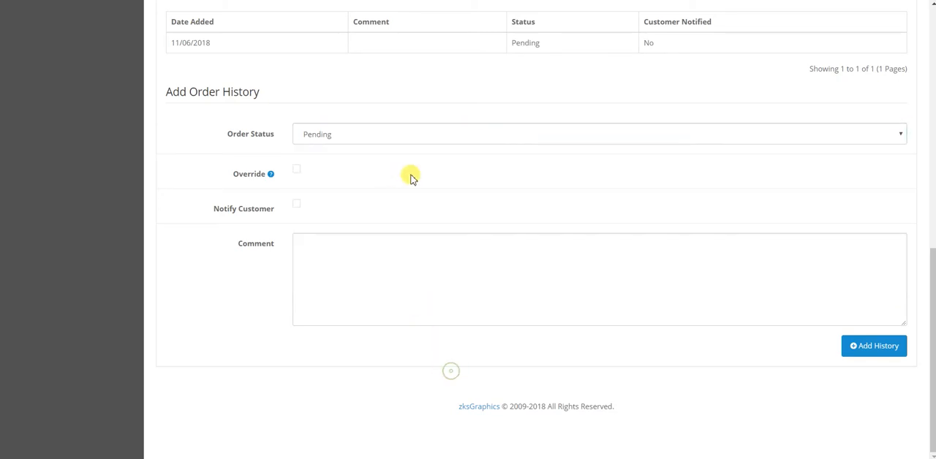
left_click(599, 135)
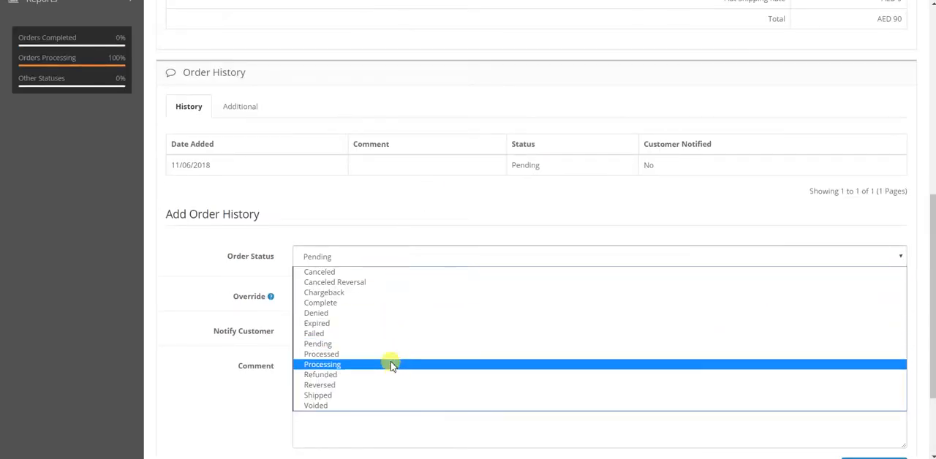
left_click(321, 374)
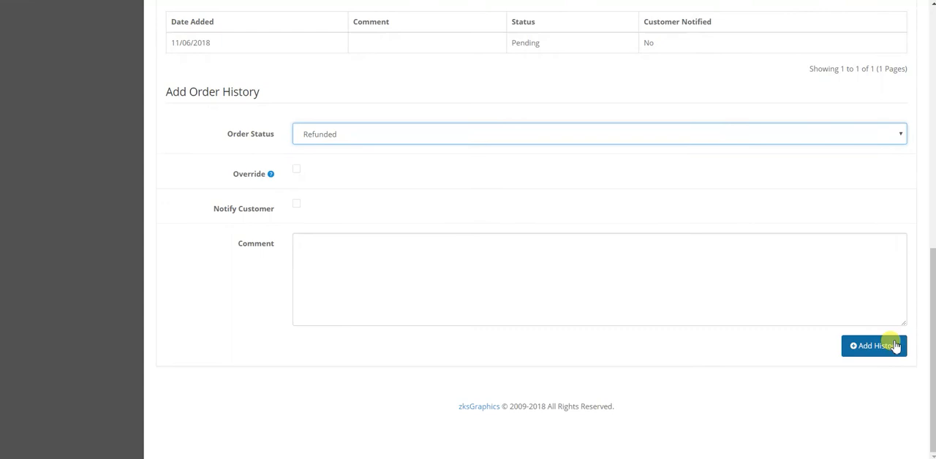
left_click(875, 345)
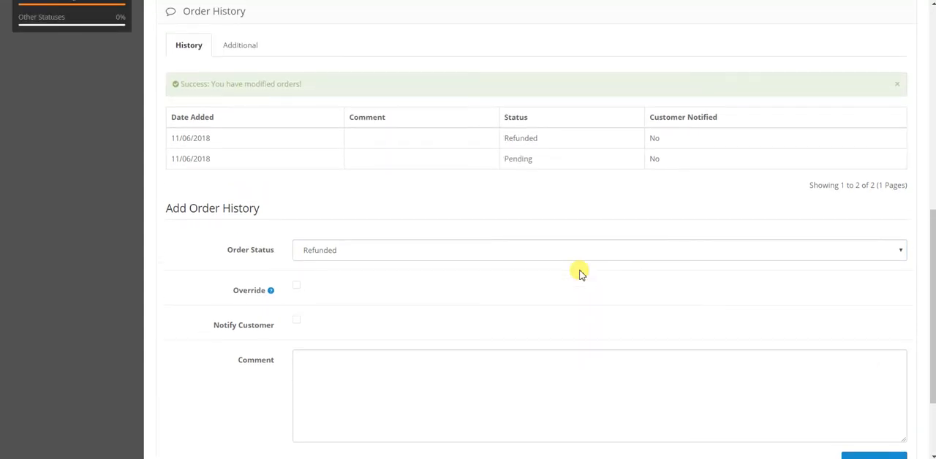
scroll("up", 3)
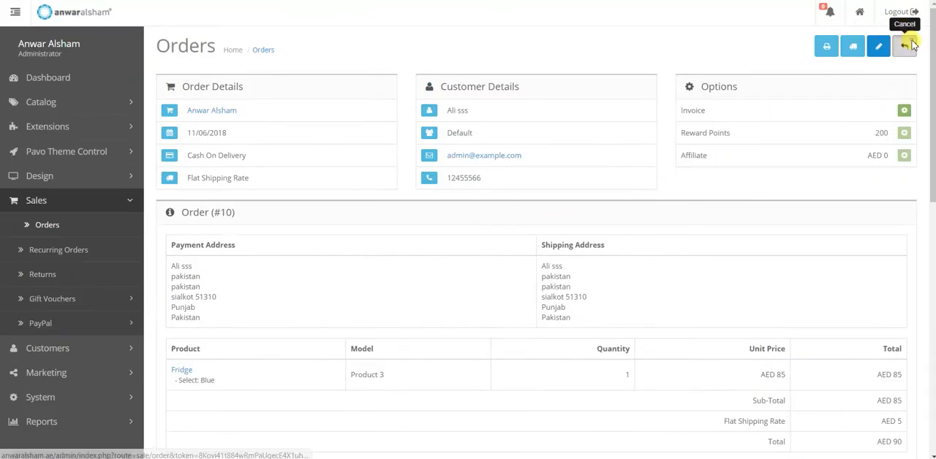
mouse_move(432, 227)
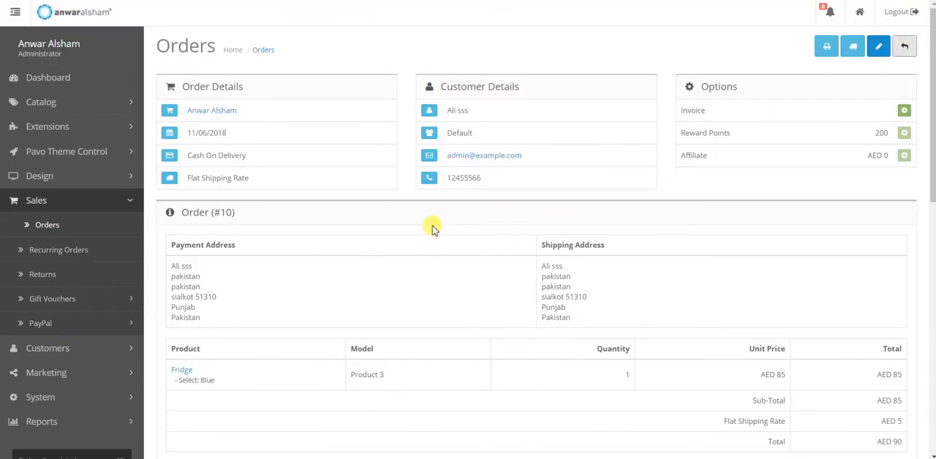
Return to the Orders list showing #10 Refunded and start editing that order
left_click(904, 46)
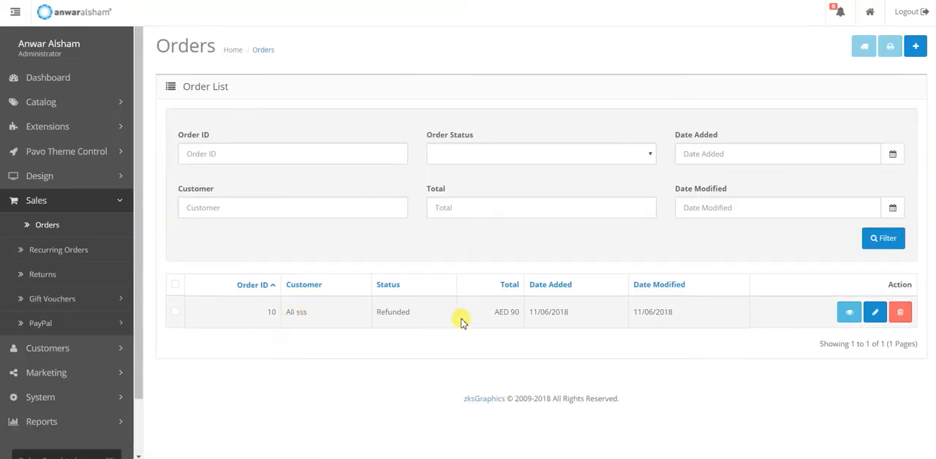
mouse_move(874, 313)
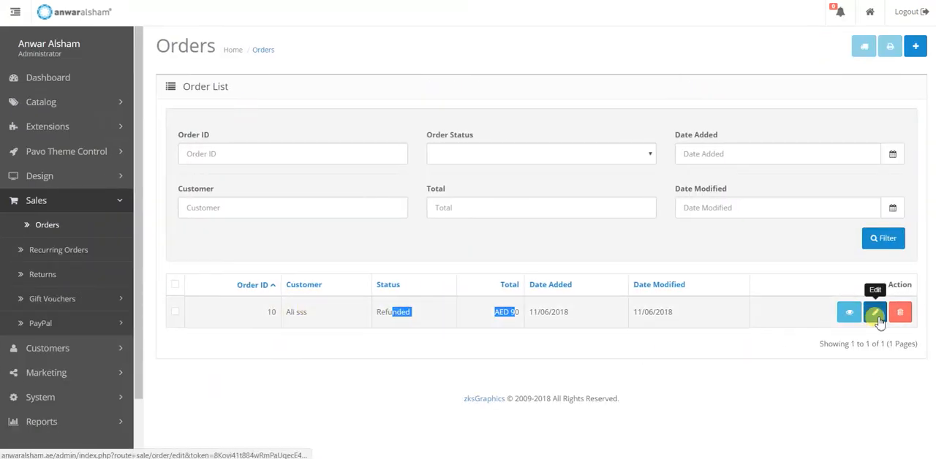
left_click(875, 313)
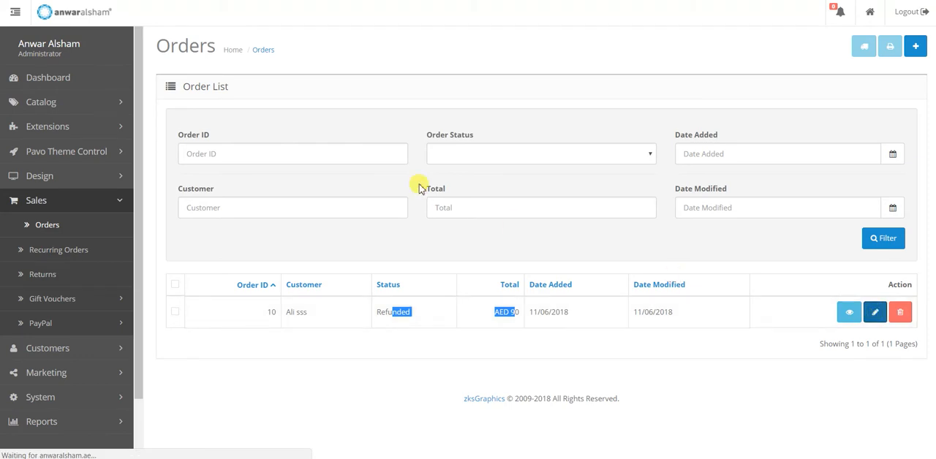
left_click(874, 313)
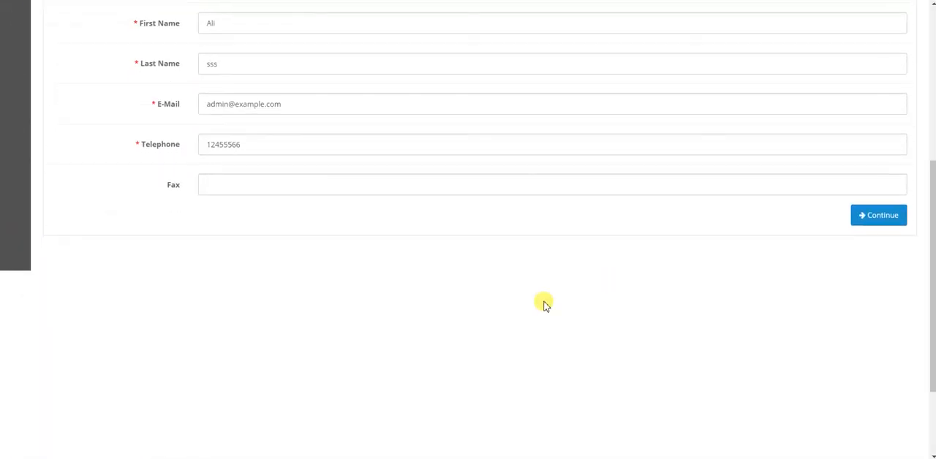
Continue through the Customer, Payment and Shipping Details steps of order 10's edit form
scroll("up", 3)
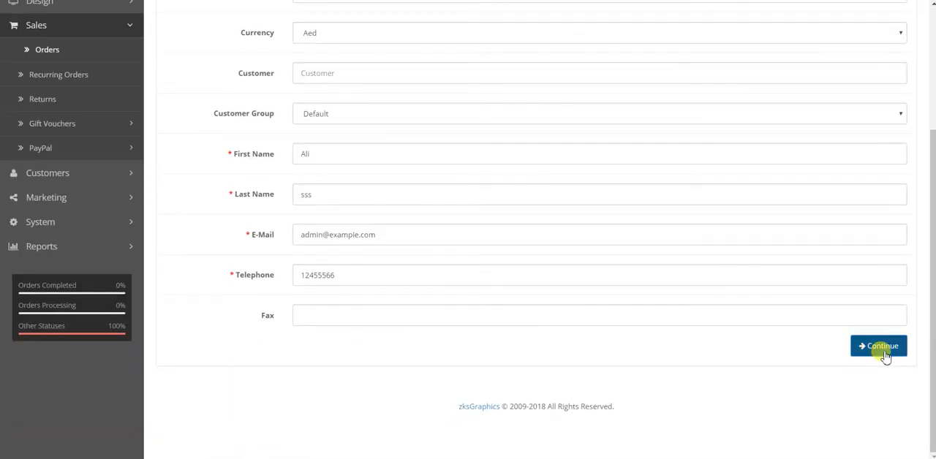
left_click(878, 345)
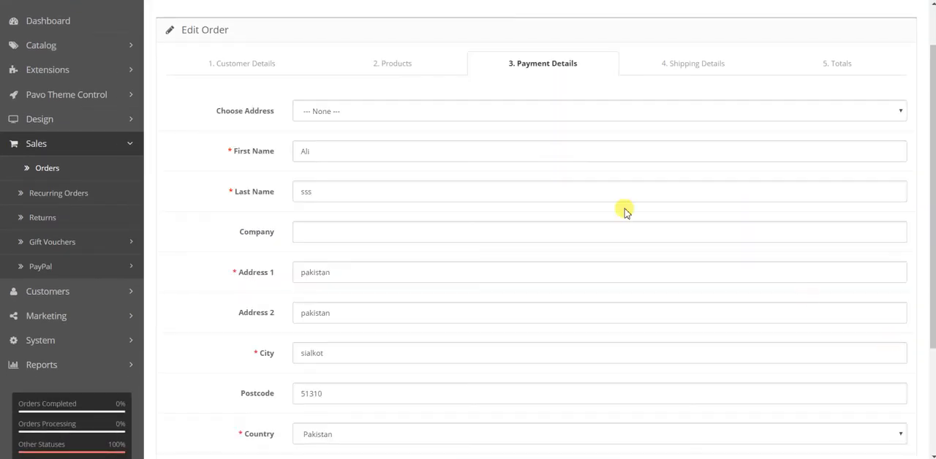
scroll("down", 3)
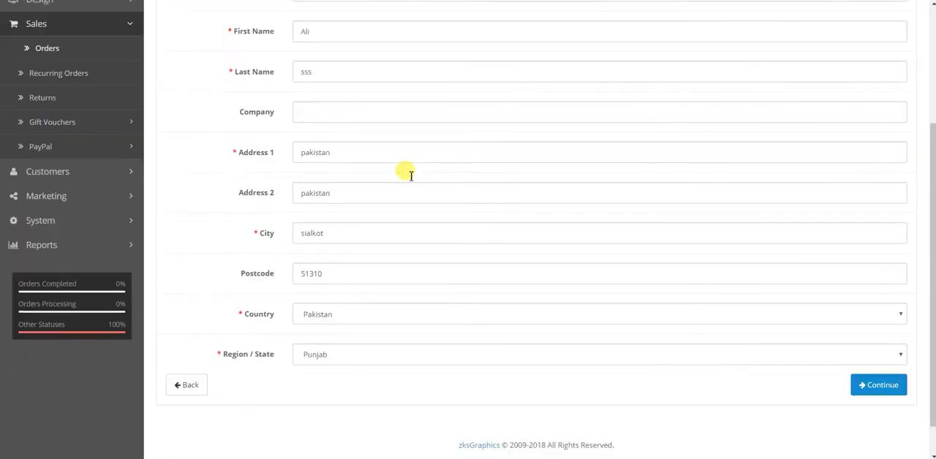
scroll("down", 3)
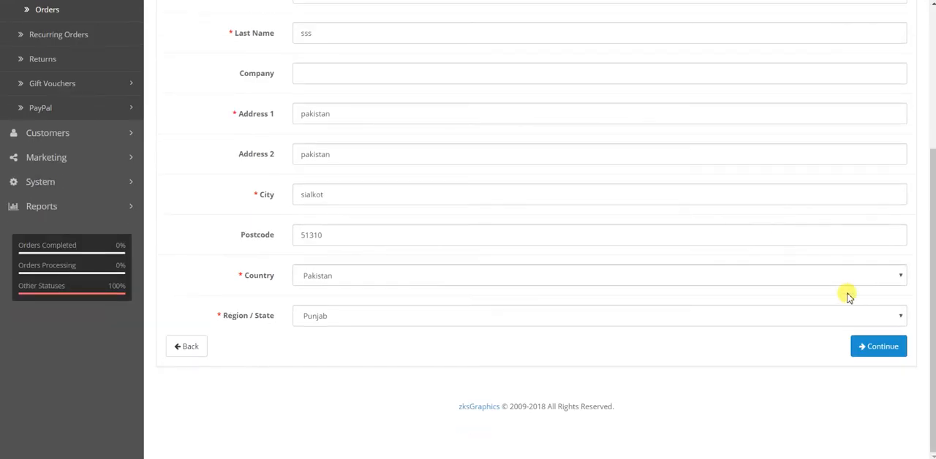
scroll("up", 3)
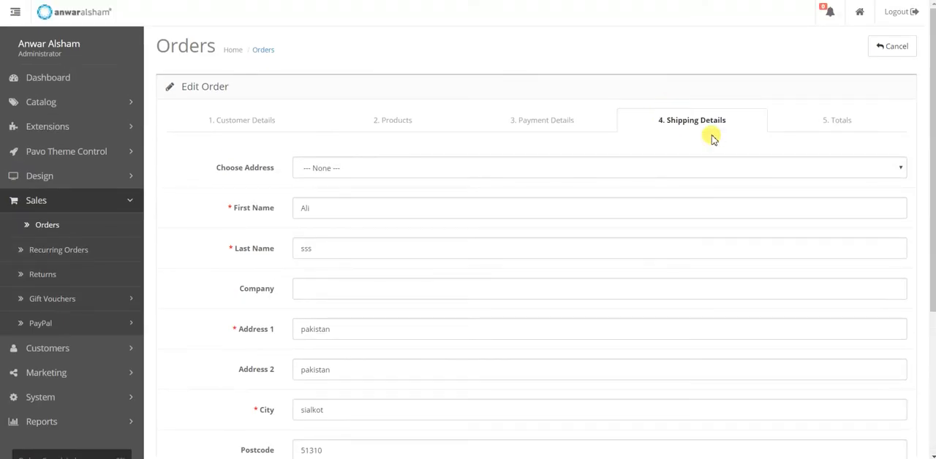
scroll("down", 3)
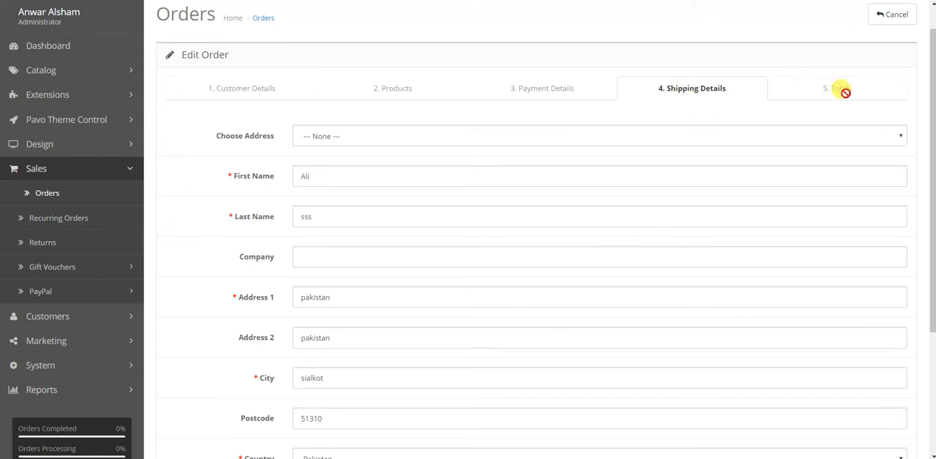
scroll("down", 3)
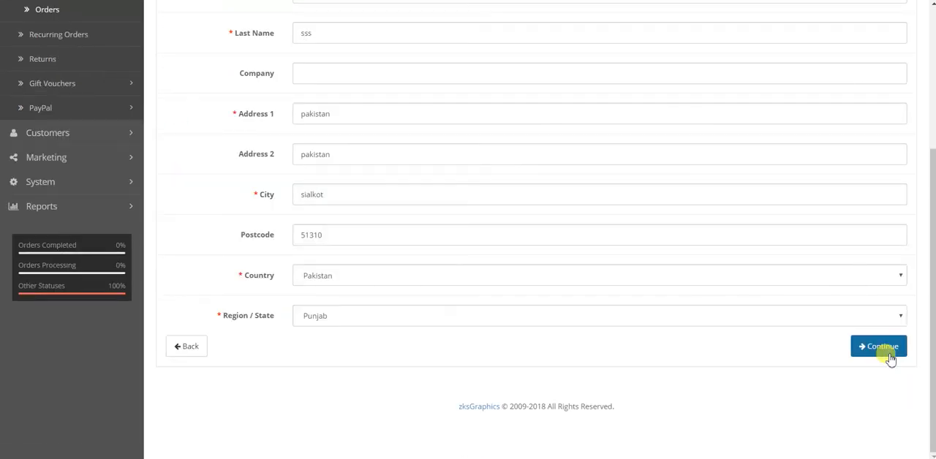
left_click(878, 345)
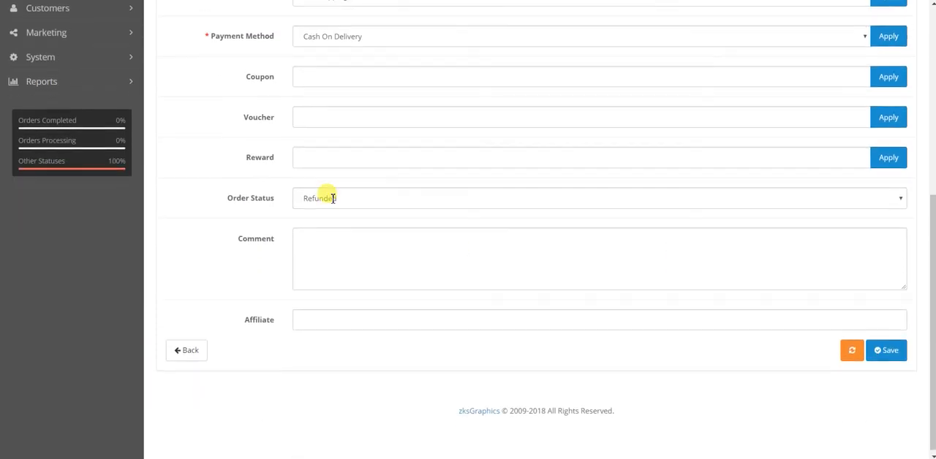
Save the edited order with status Refunded and return to the Orders list
left_click(887, 351)
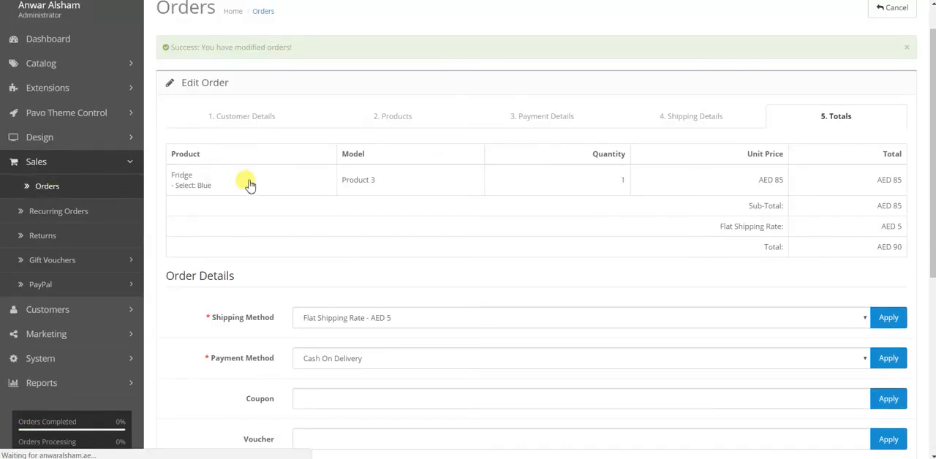
left_click(892, 9)
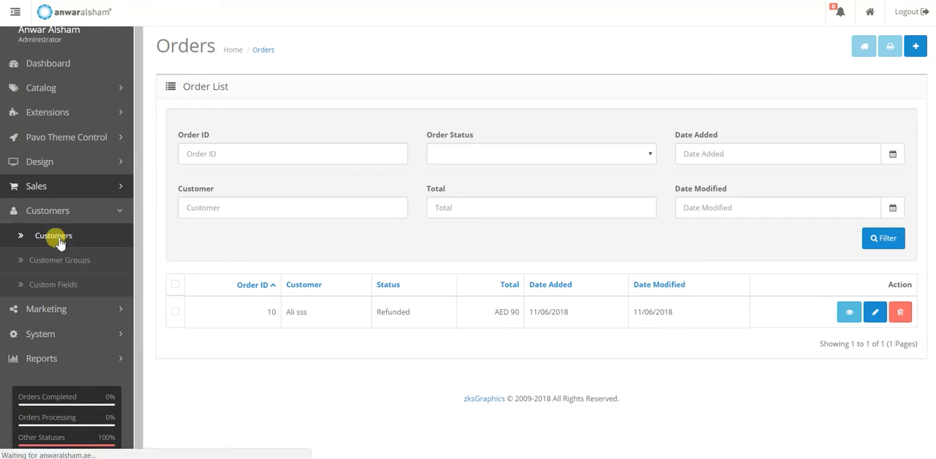
Show the Customers list, which has no customers
left_click(53, 236)
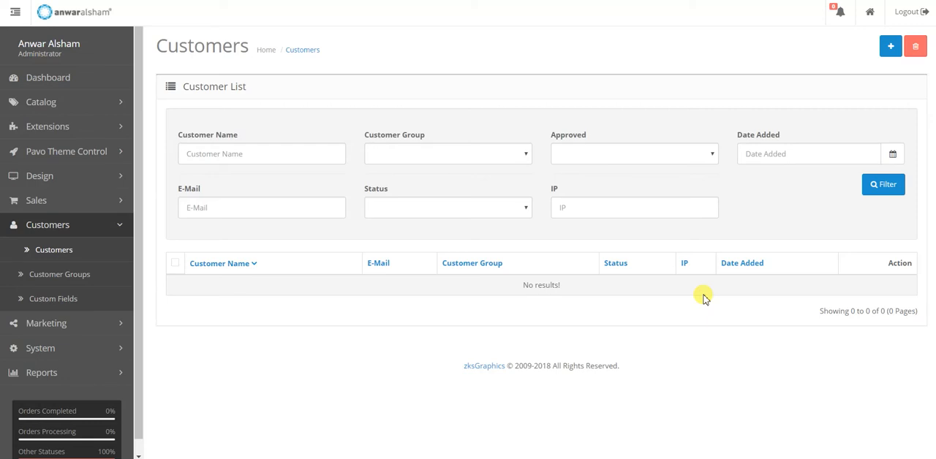
mouse_move(494, 322)
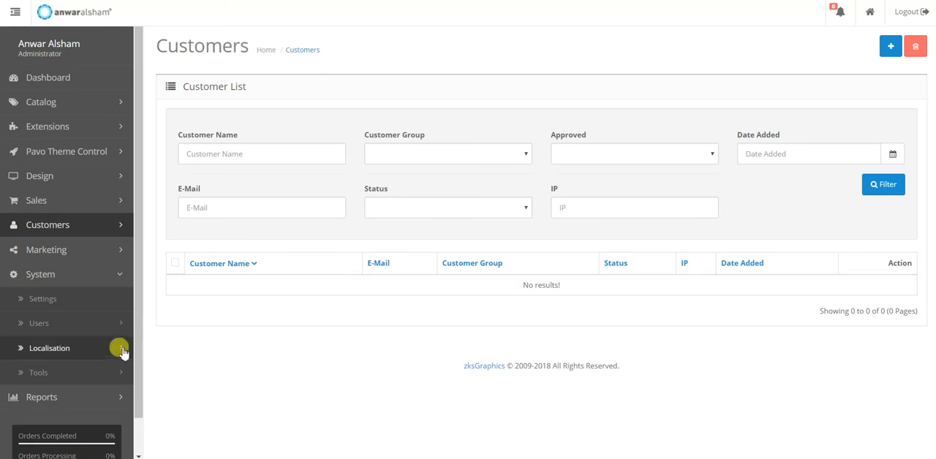
Review the Currencies list and the AED default currency's edit page, then return to the list
left_click(50, 348)
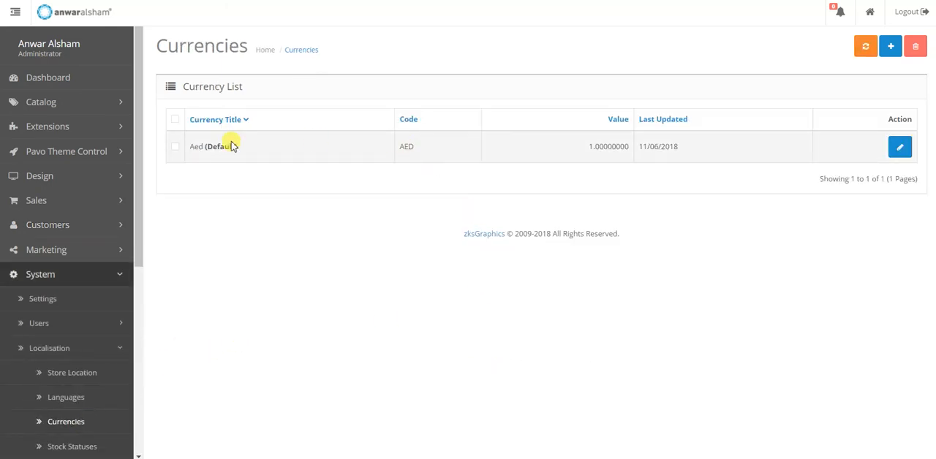
scroll("down", 3)
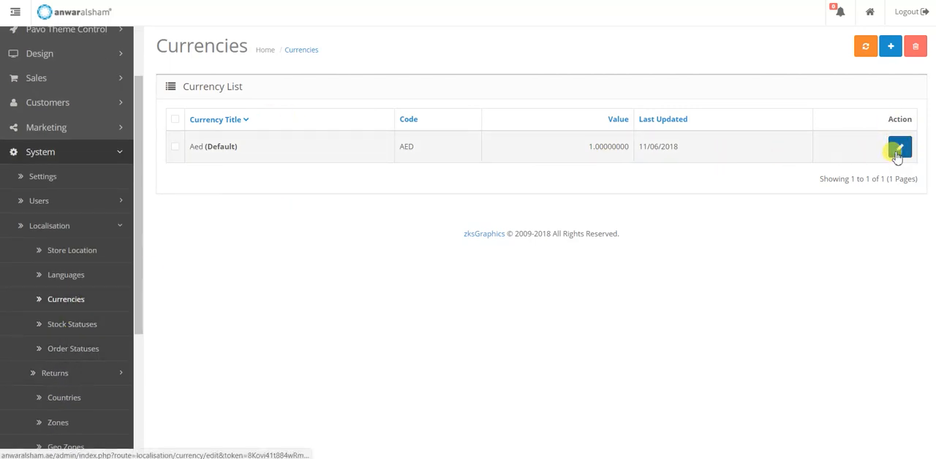
left_click(898, 149)
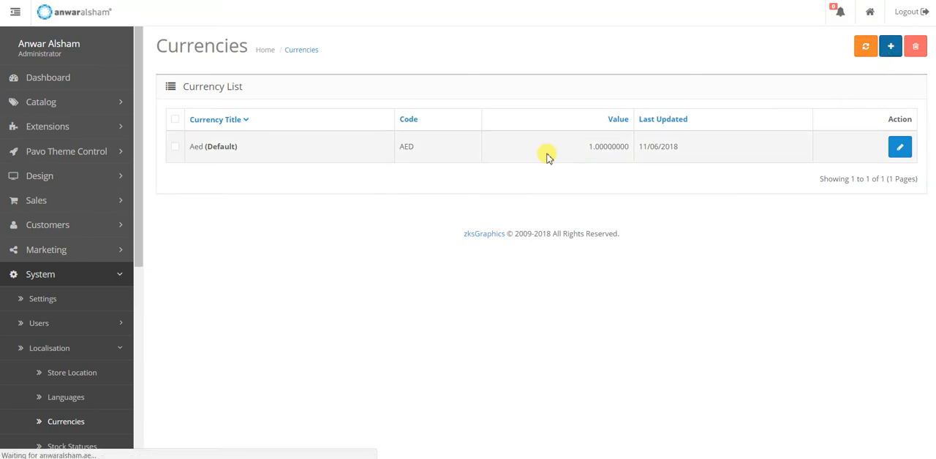
left_click(890, 46)
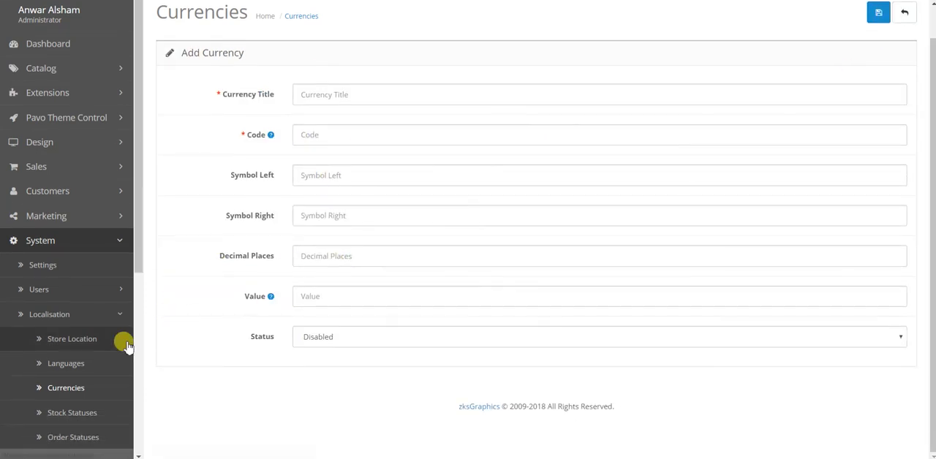
left_click(904, 11)
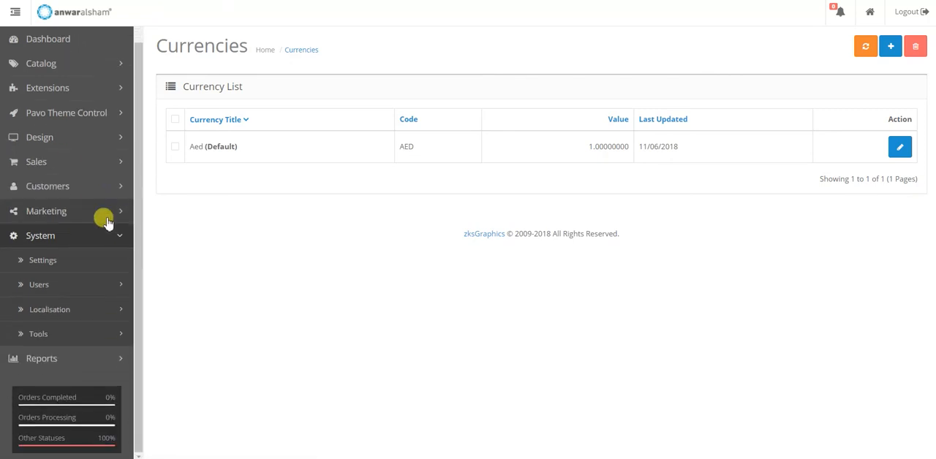
left_click(44, 334)
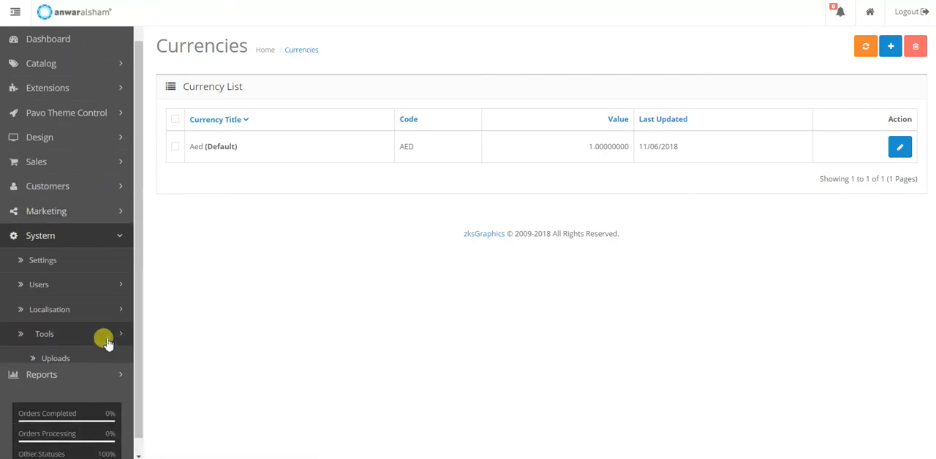
left_click(44, 333)
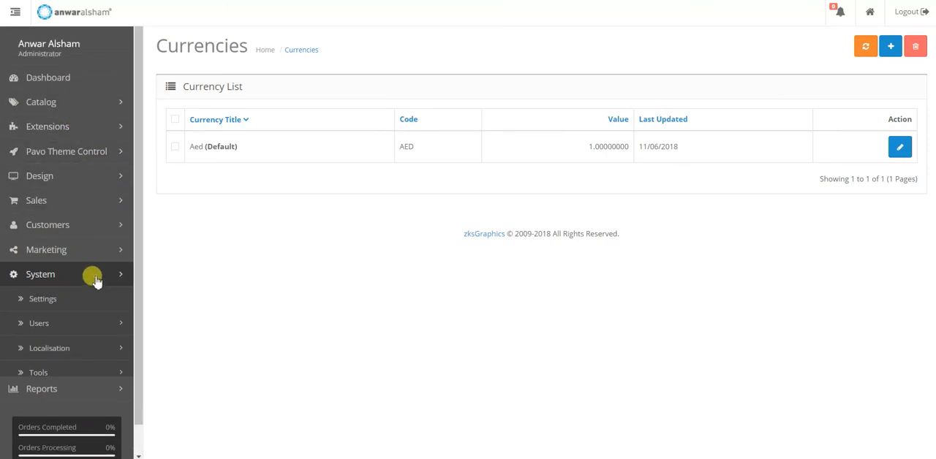
left_click(40, 175)
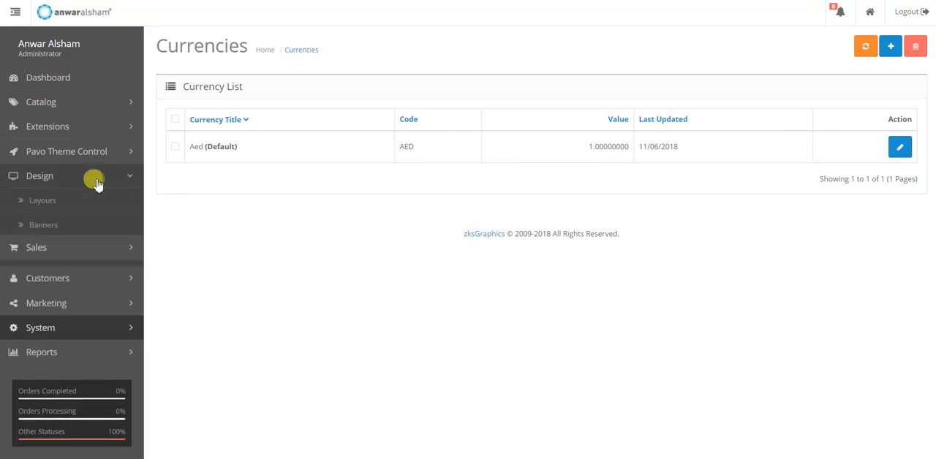